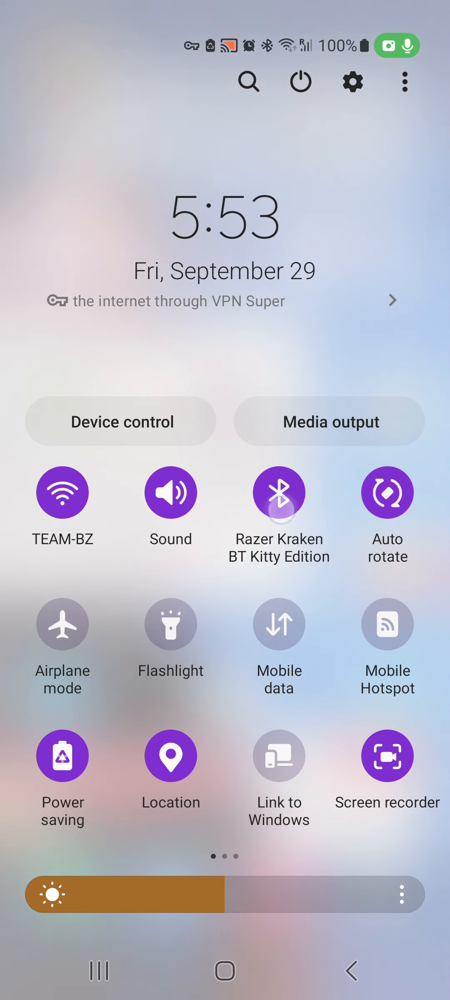
# Step: Open the Bluetooth device list and pair with the Singing Machine speaker
pyautogui.click(278, 492)
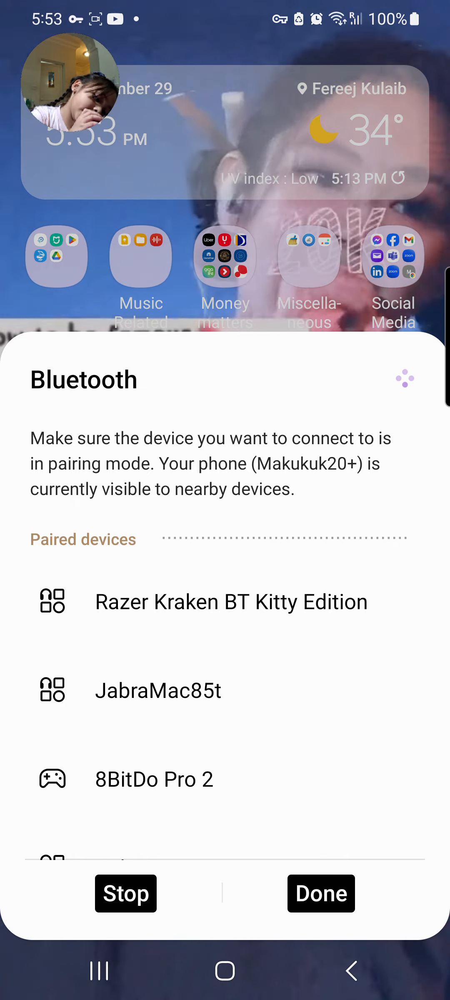
pyautogui.scroll(-3)
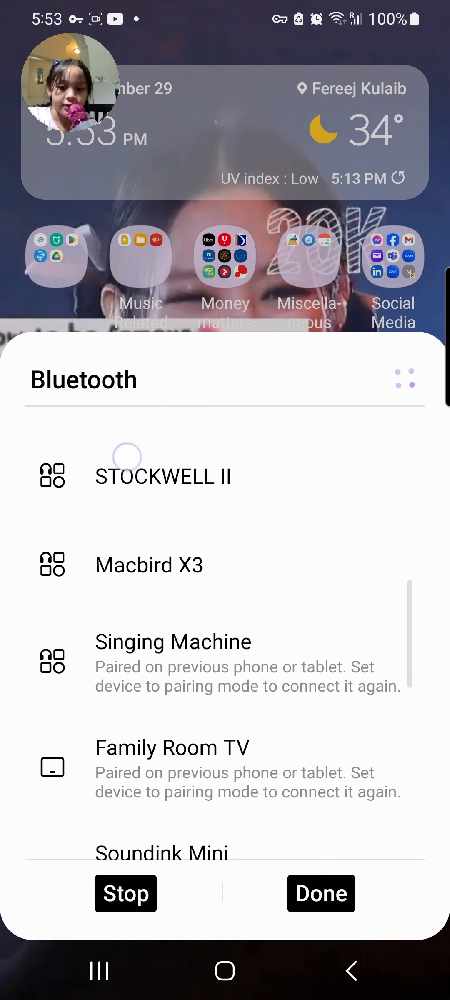
pyautogui.click(172, 660)
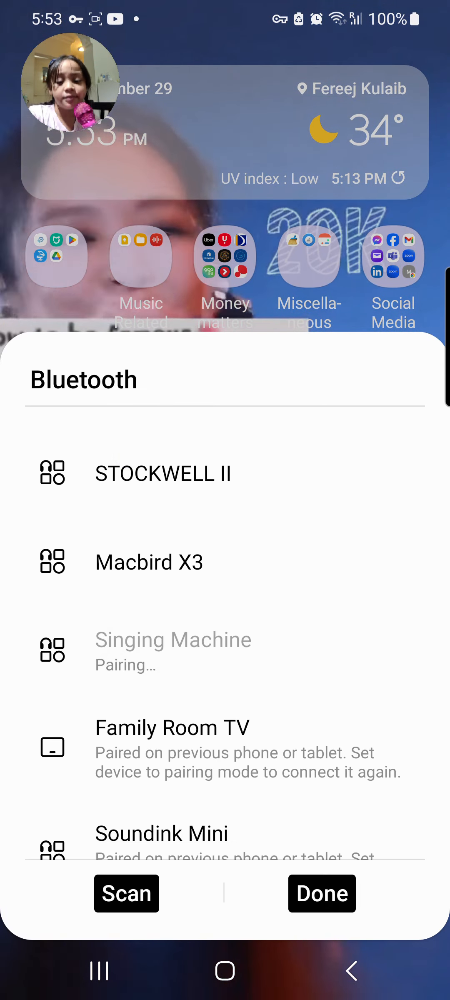